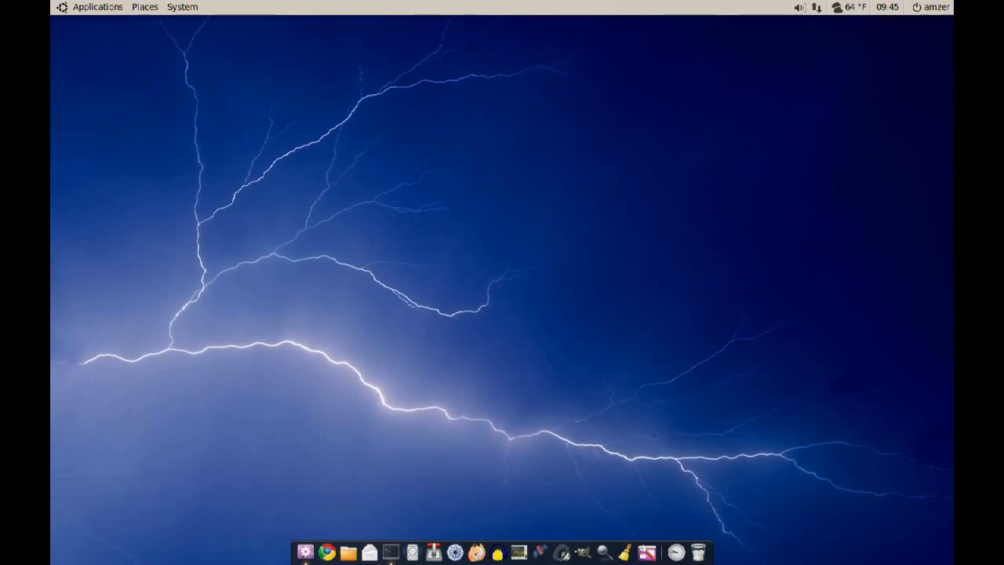
mouse_move(389, 552)
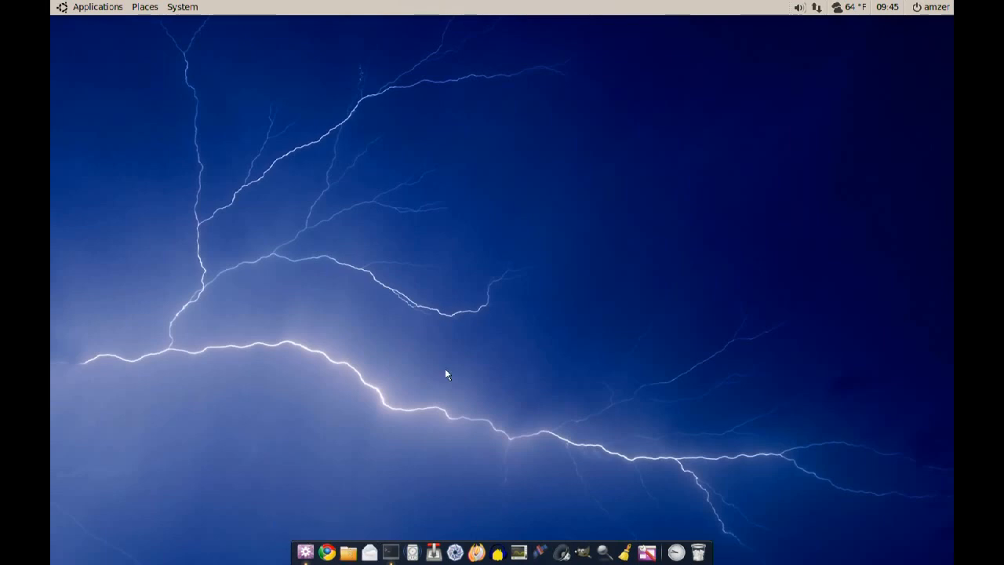
Launch Evolution and show the empty local Outbox folder
click(369, 552)
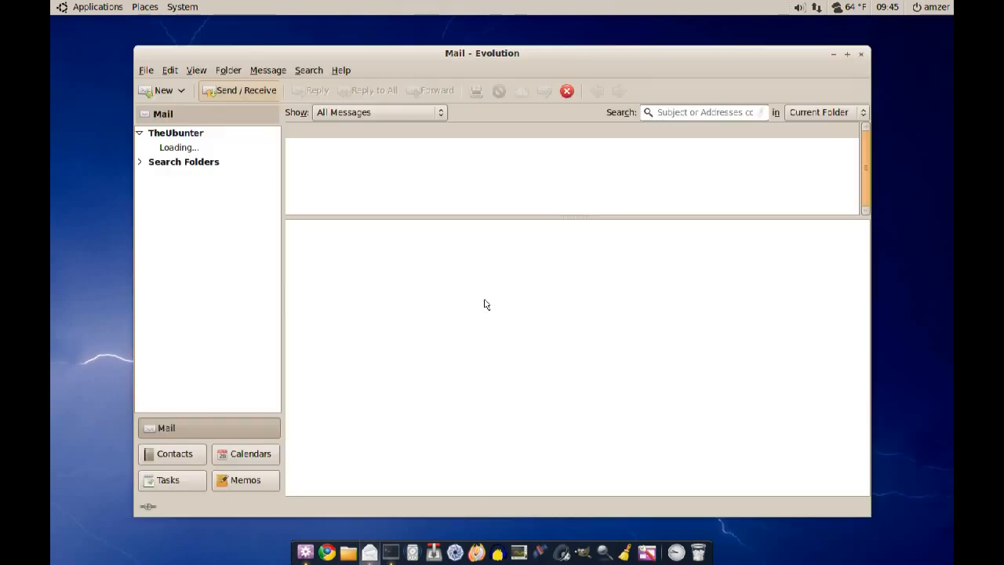
click(185, 192)
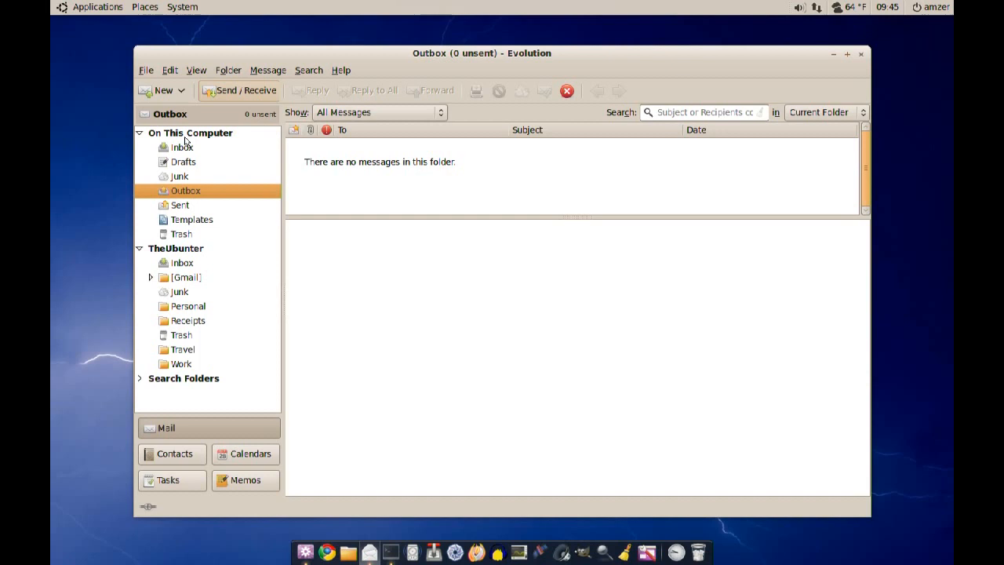
Create a new mail folder named 'test' under On This Computer
right_click(192, 132)
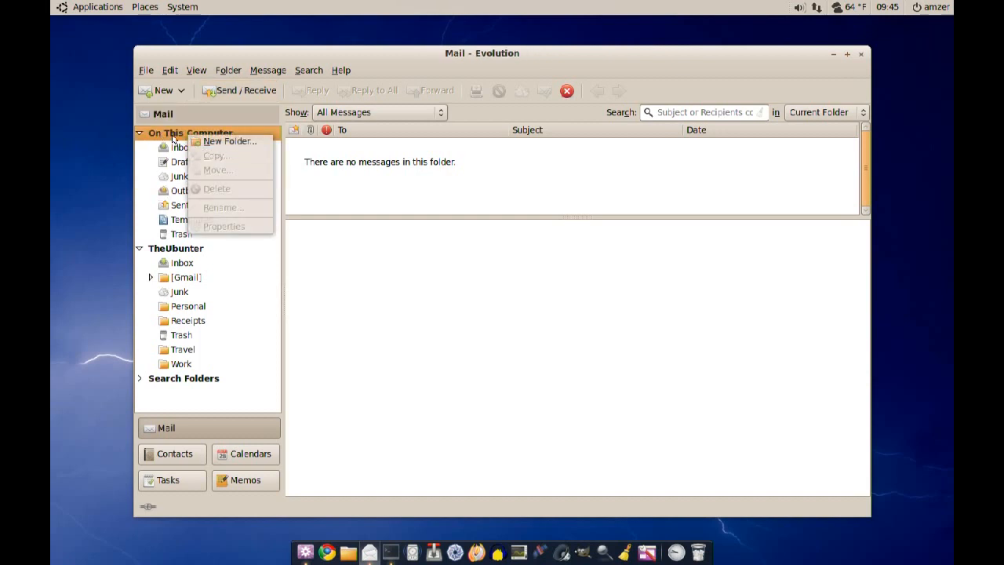
click(229, 141)
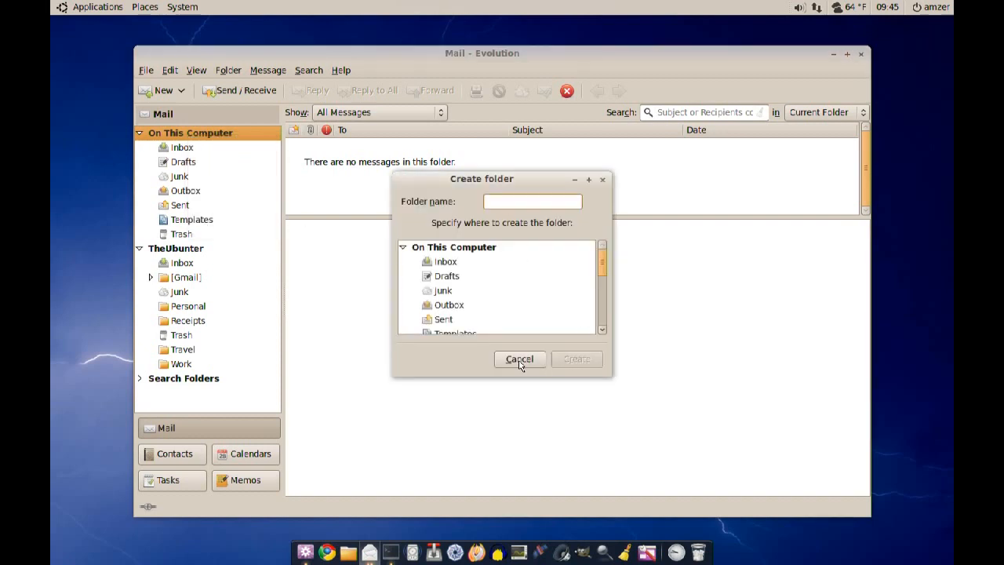
click(520, 357)
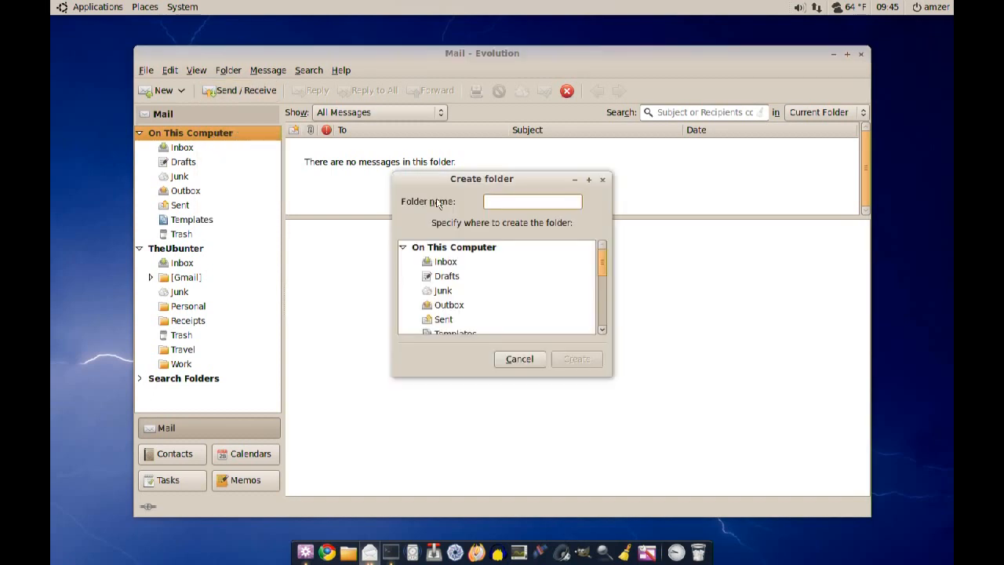
text(test)
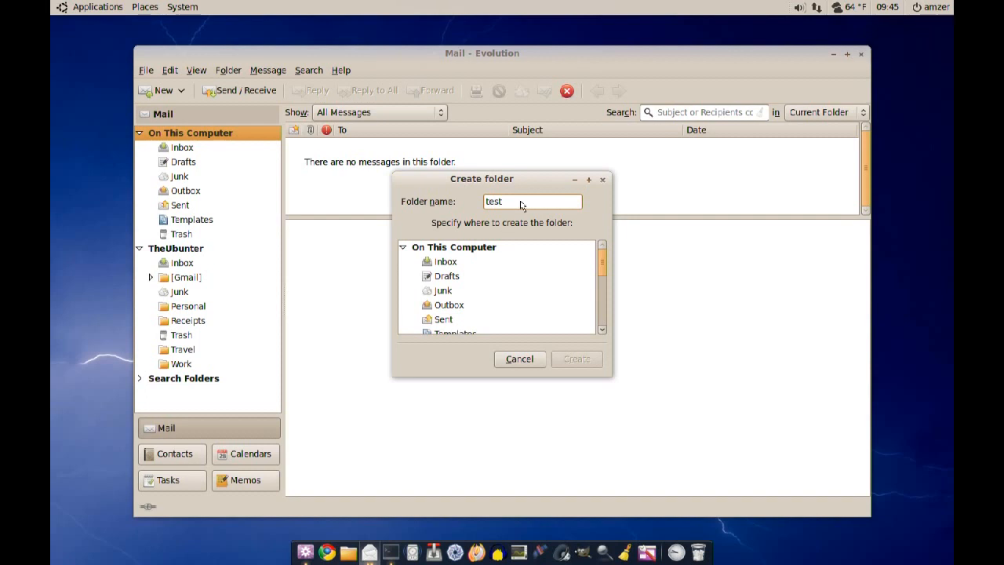
mouse_move(452, 262)
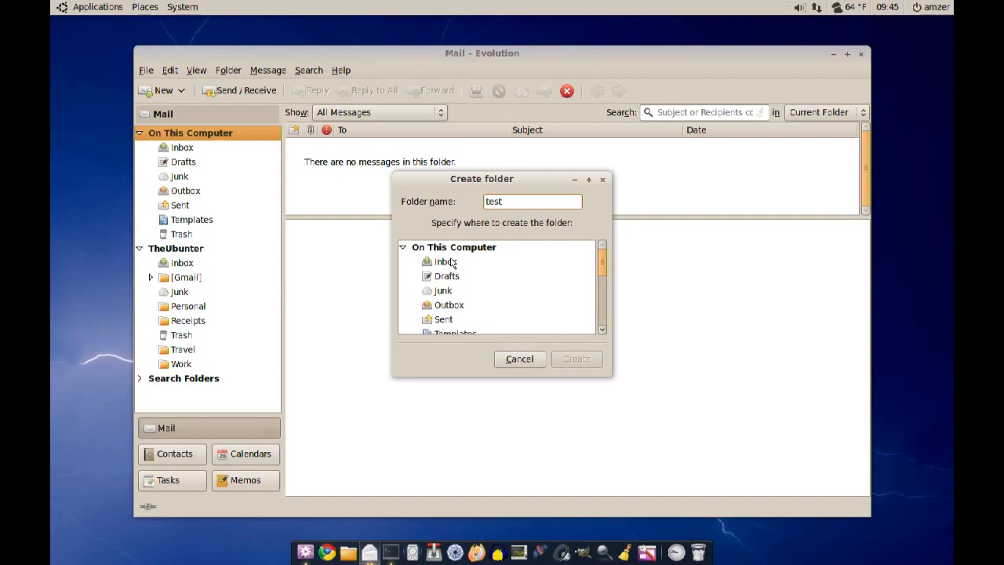
mouse_move(461, 264)
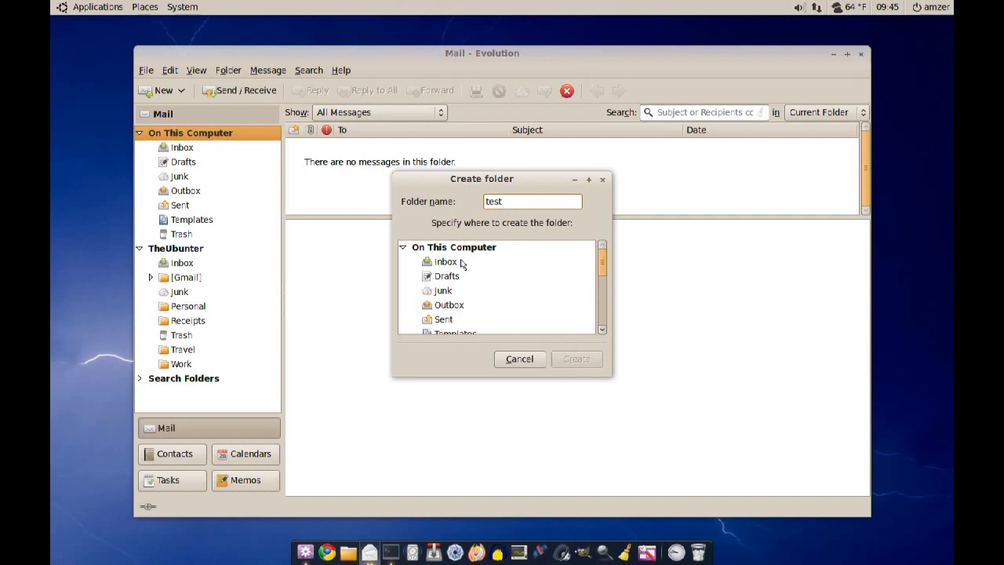
mouse_move(448, 255)
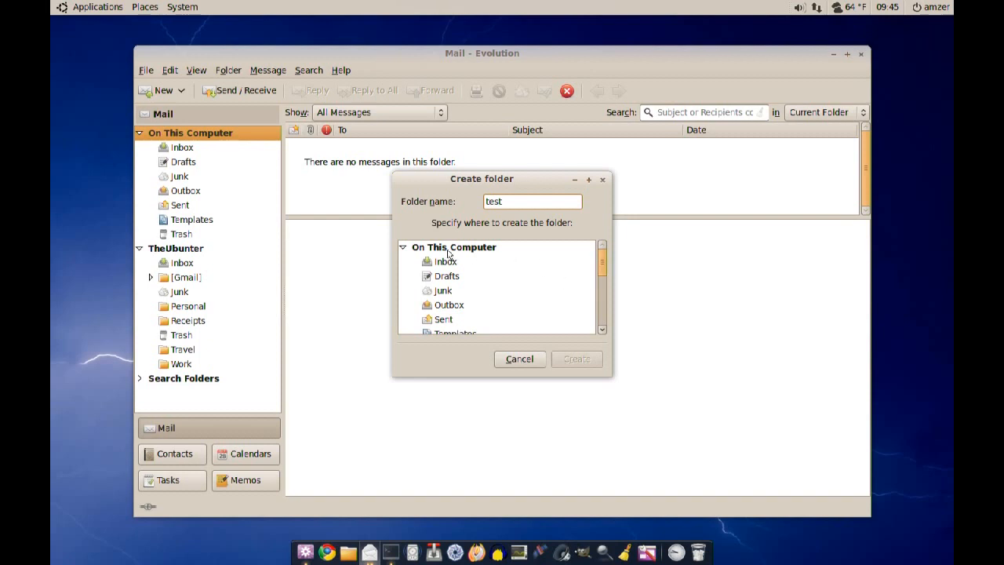
click(453, 247)
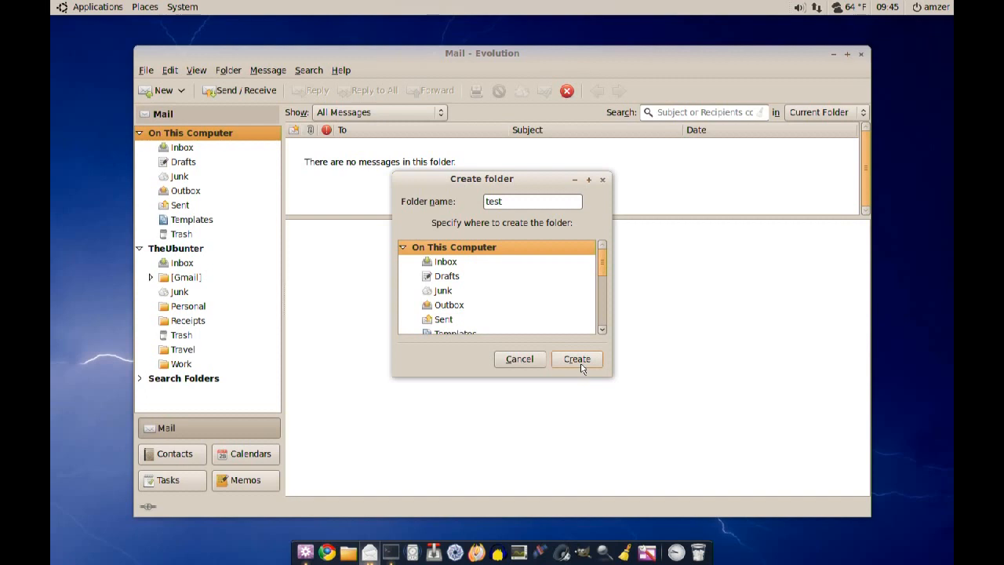
click(577, 358)
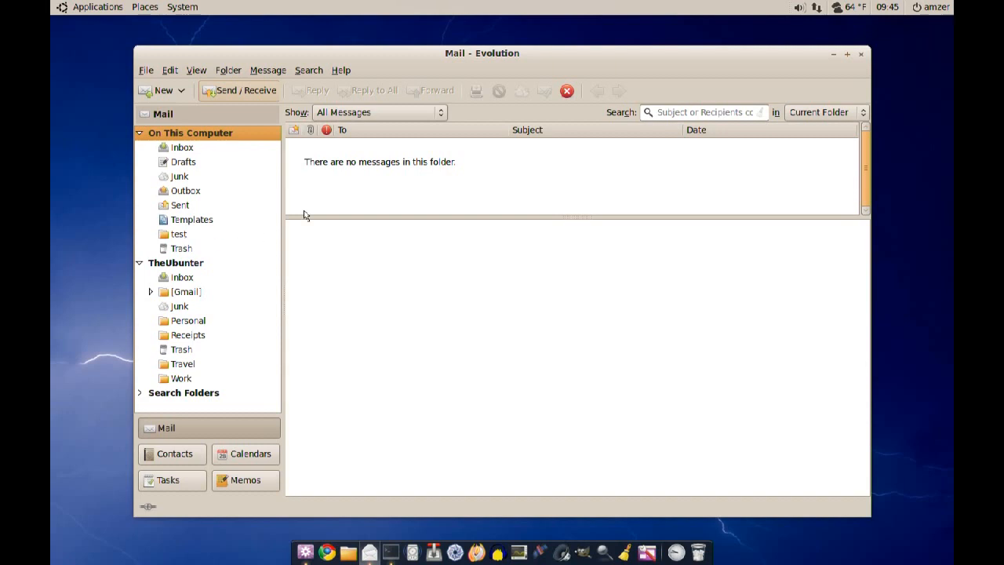
mouse_move(192, 238)
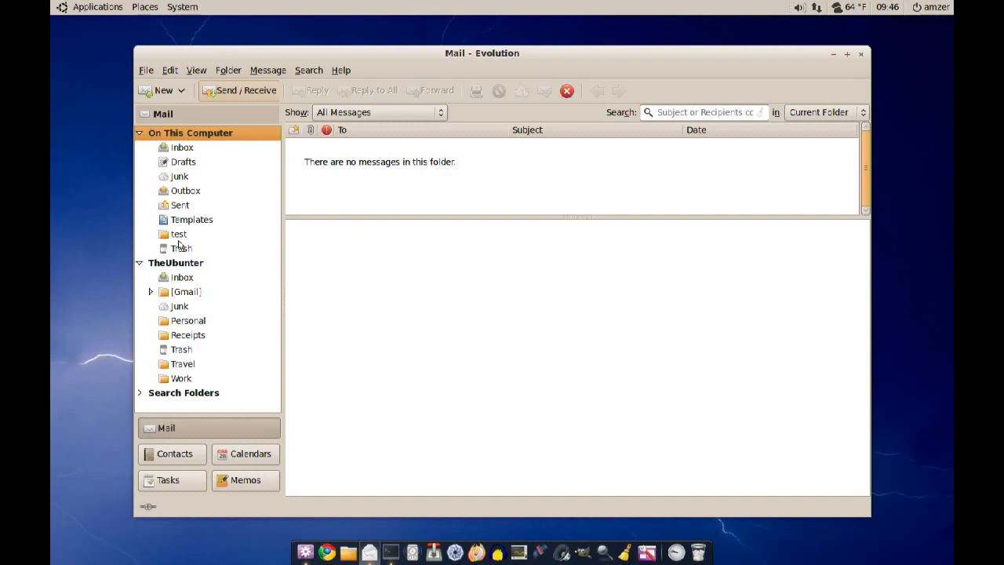
mouse_move(187, 241)
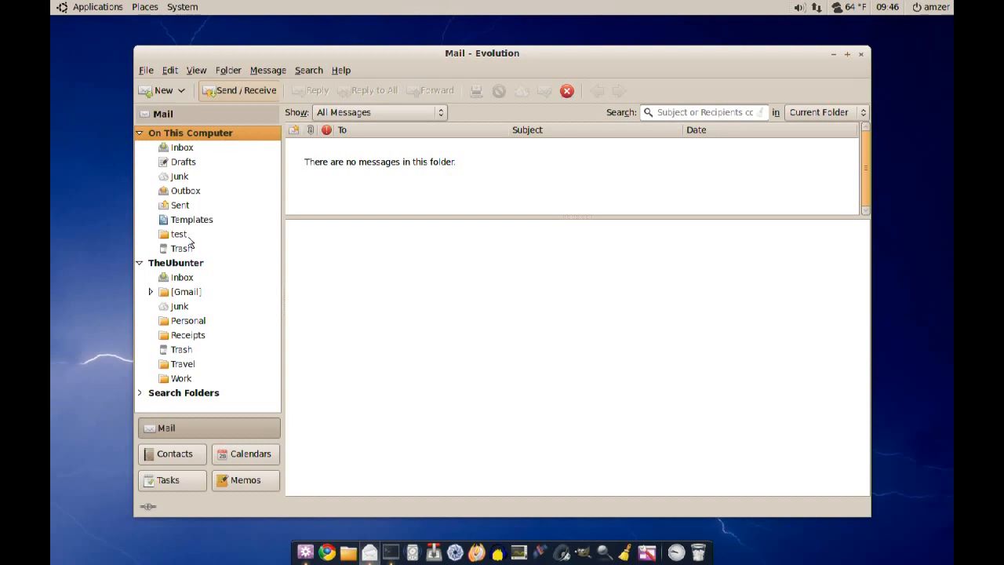
mouse_move(370, 220)
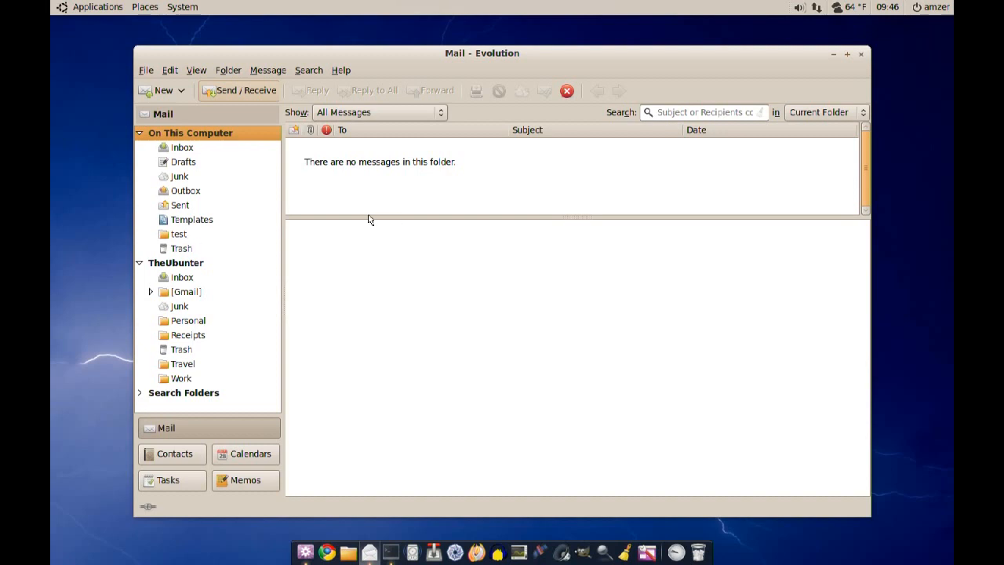
mouse_move(390, 201)
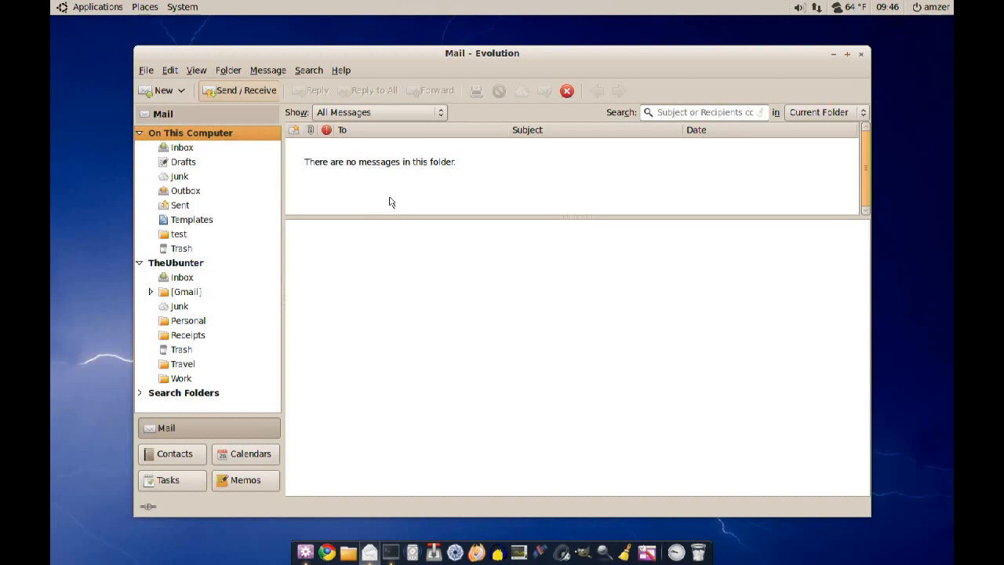
mouse_move(395, 201)
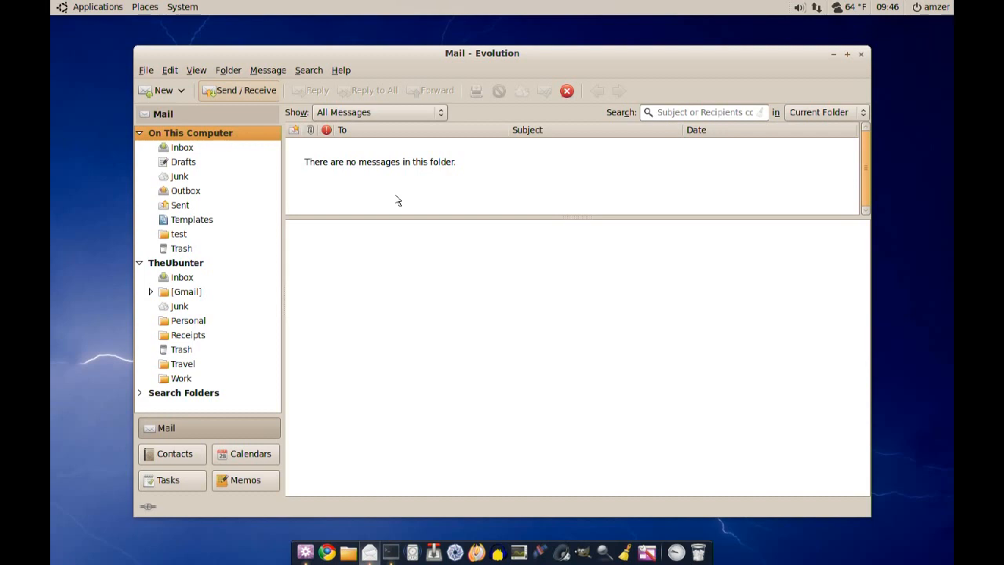
Show the Message Filters list for Incoming mail via Edit > Message Filters
click(169, 69)
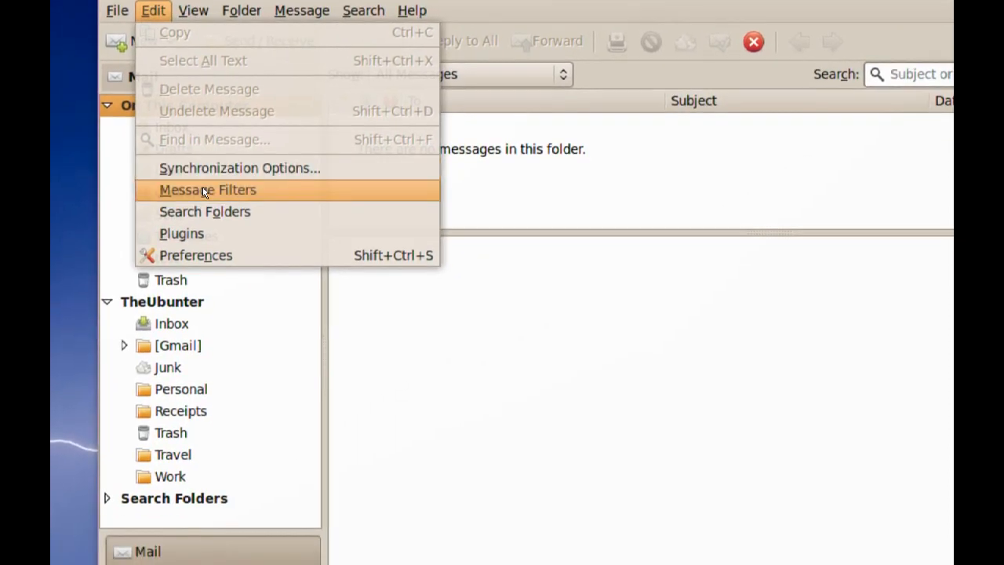
click(207, 190)
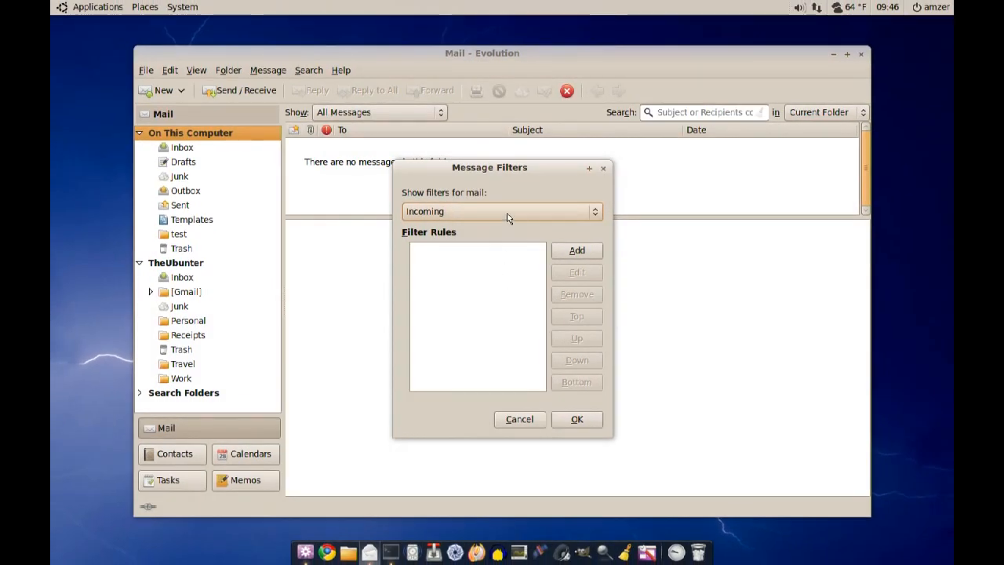
click(503, 211)
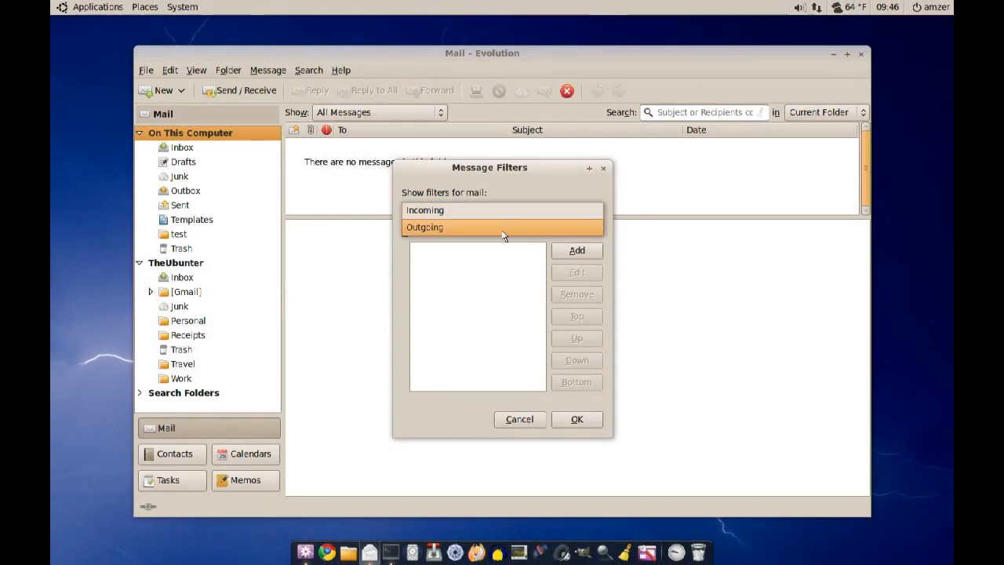
click(424, 210)
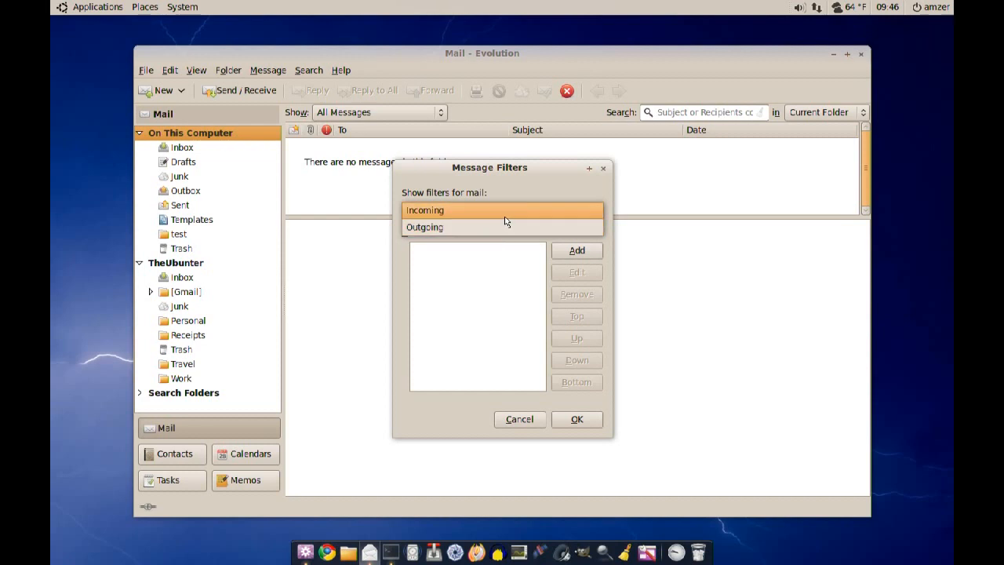
mouse_move(454, 217)
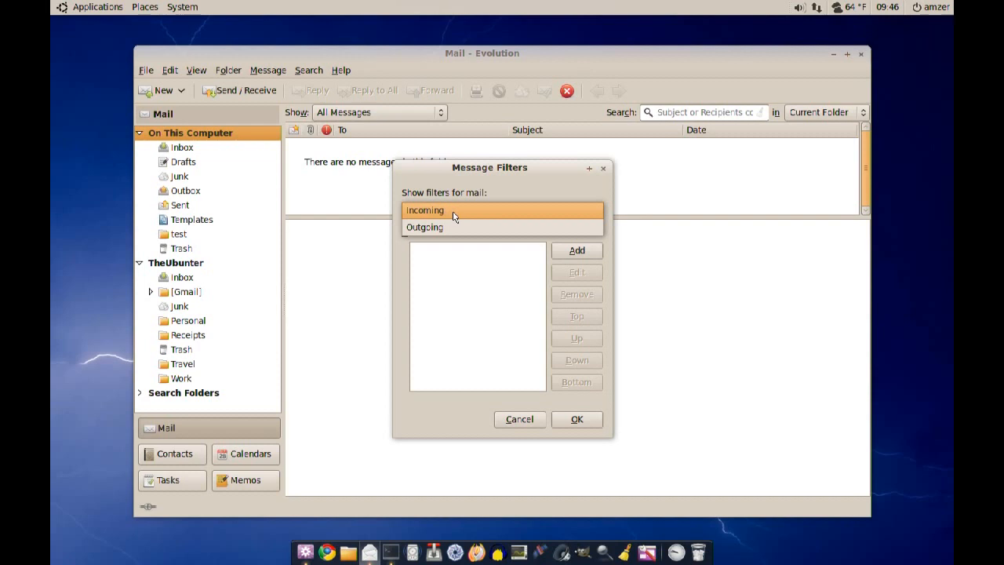
click(424, 226)
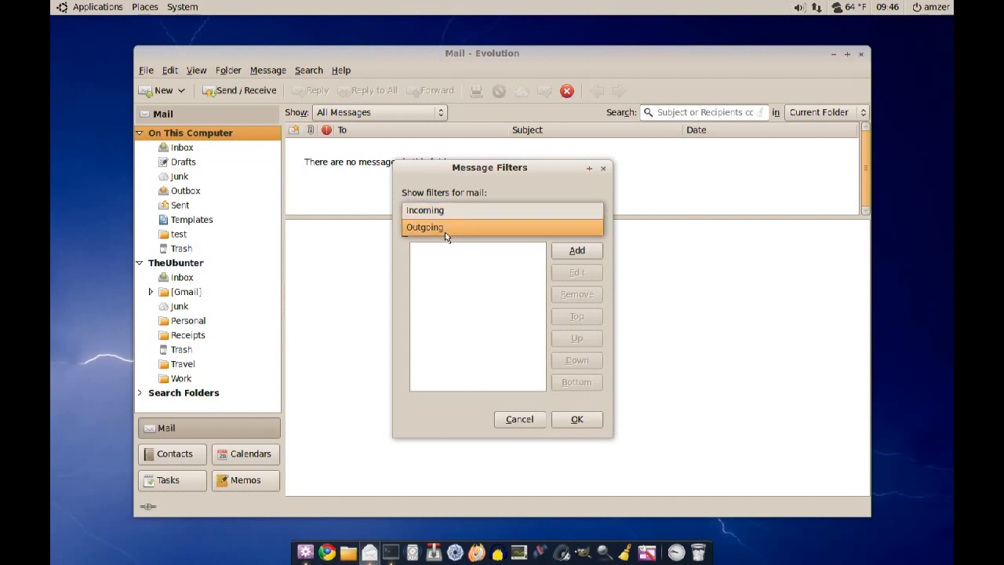
click(424, 211)
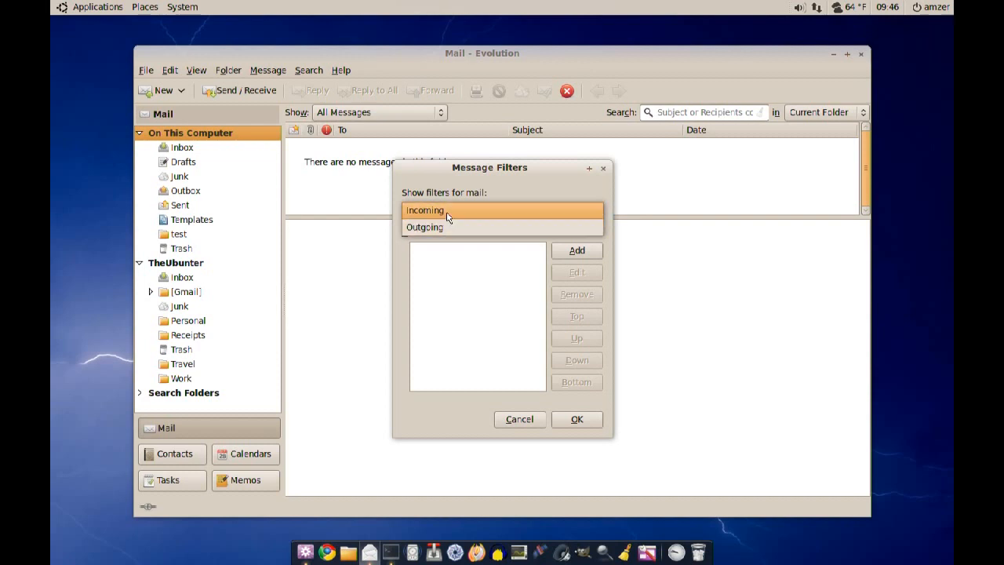
click(424, 211)
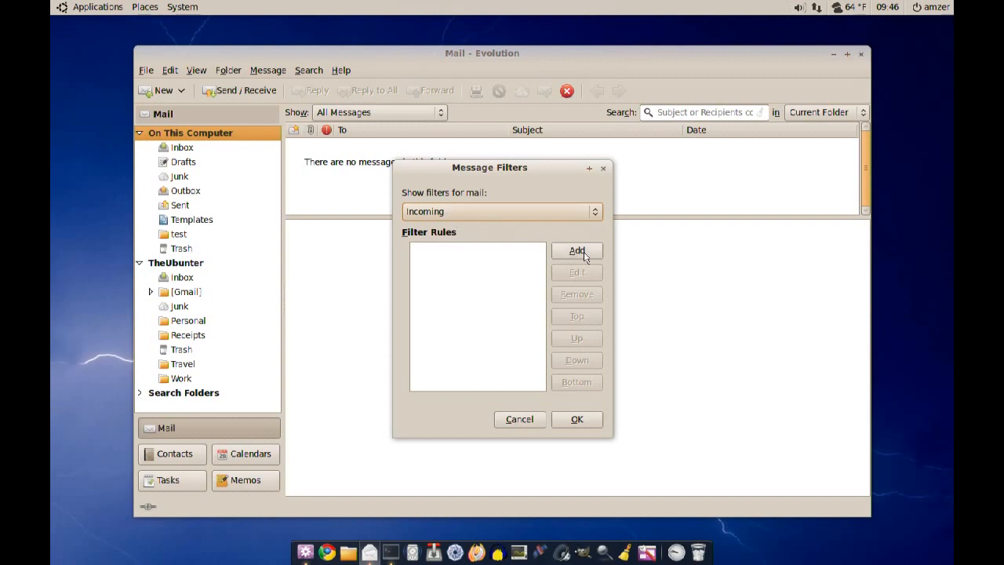
Start adding a new filter rule
click(577, 251)
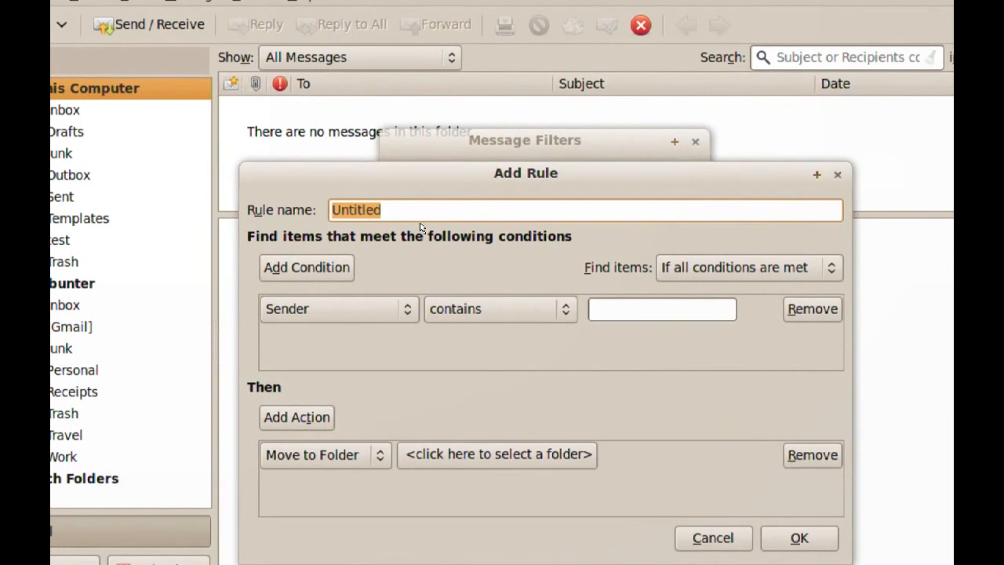
Name the new rule Rule1, keeping a single condition, and browse the condition field choices
click(355, 210)
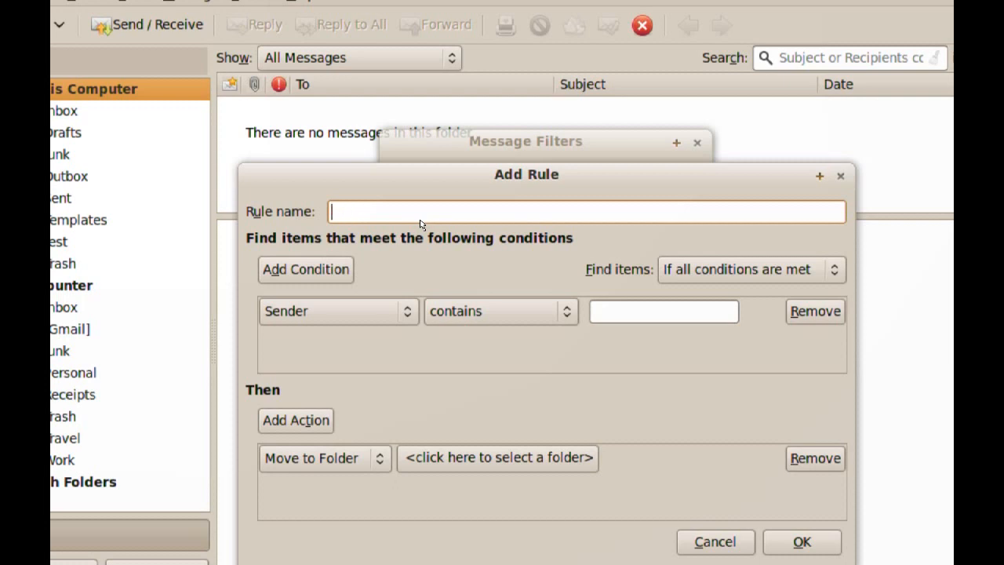
text(Rule1)
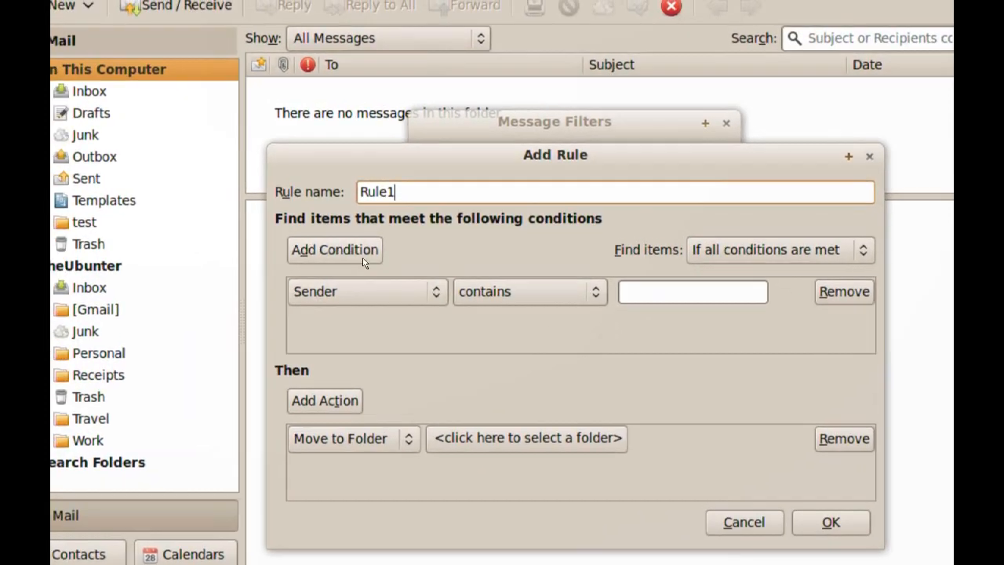
click(334, 250)
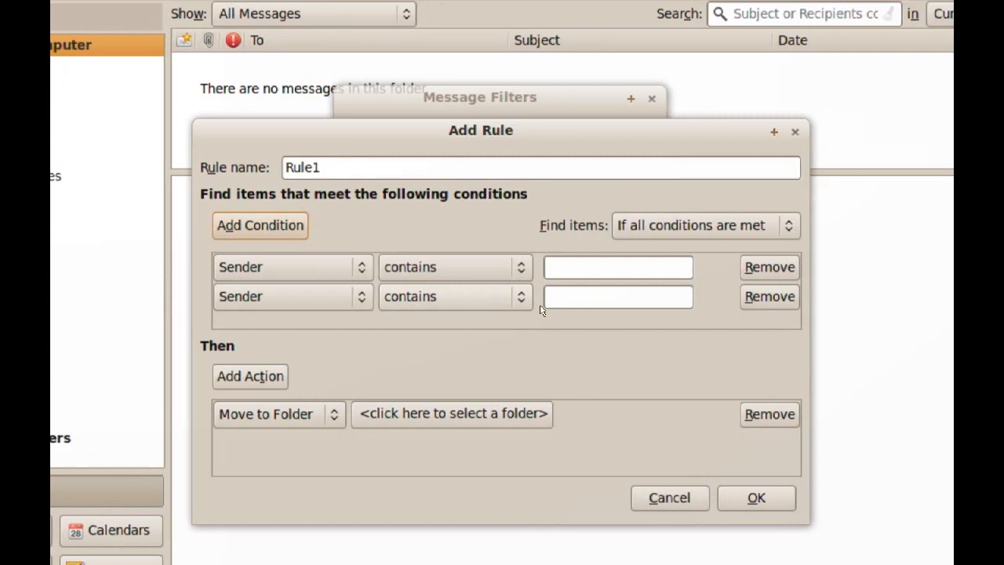
click(769, 296)
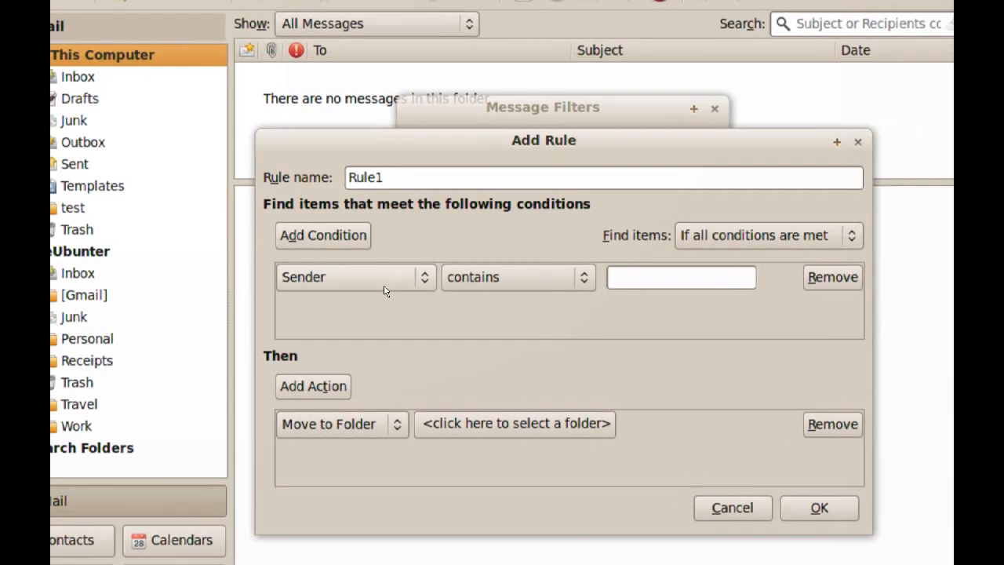
click(354, 276)
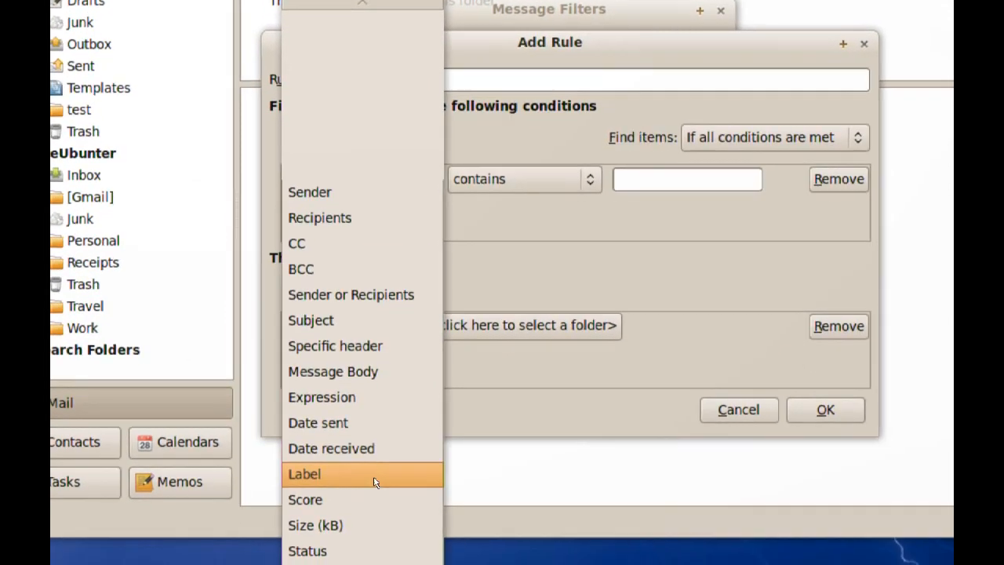
mouse_move(380, 468)
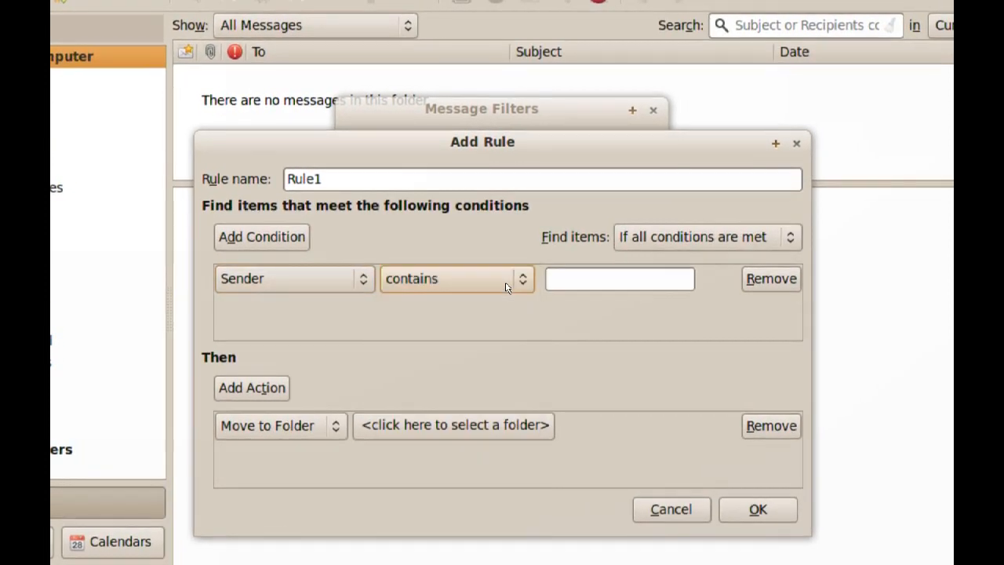
click(458, 280)
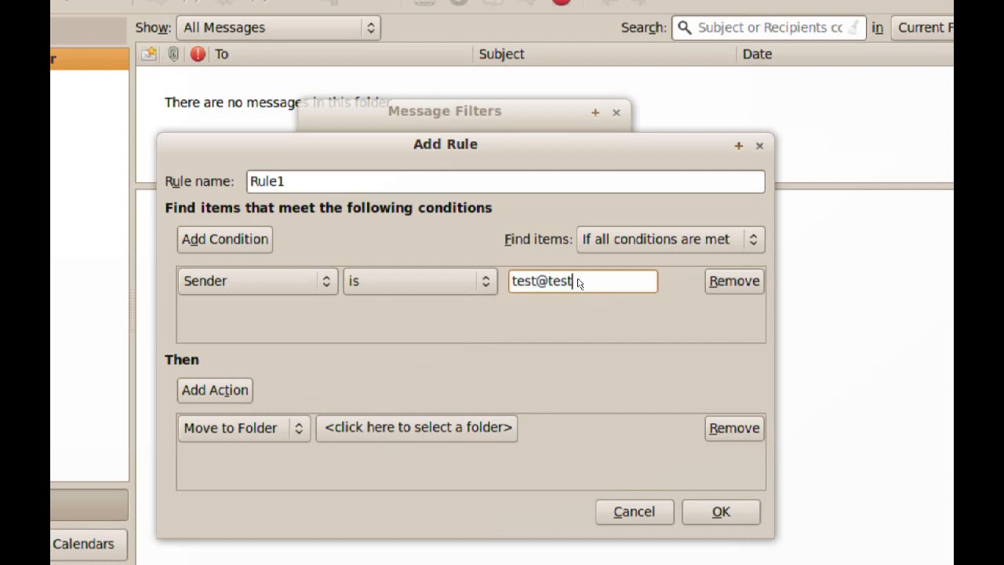
text(.com)
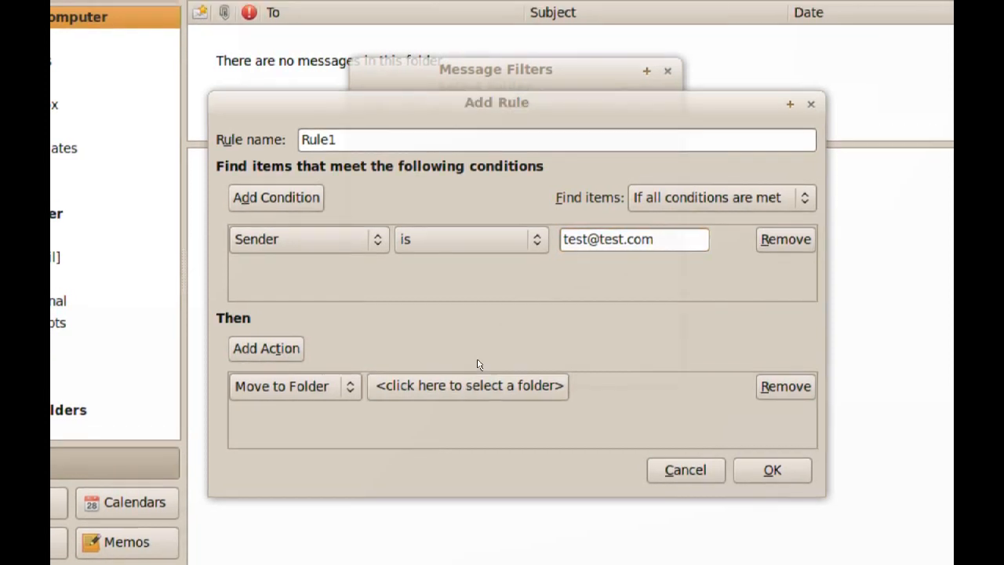
Set the Move to Folder destination to the test folder and save Rule1
click(468, 386)
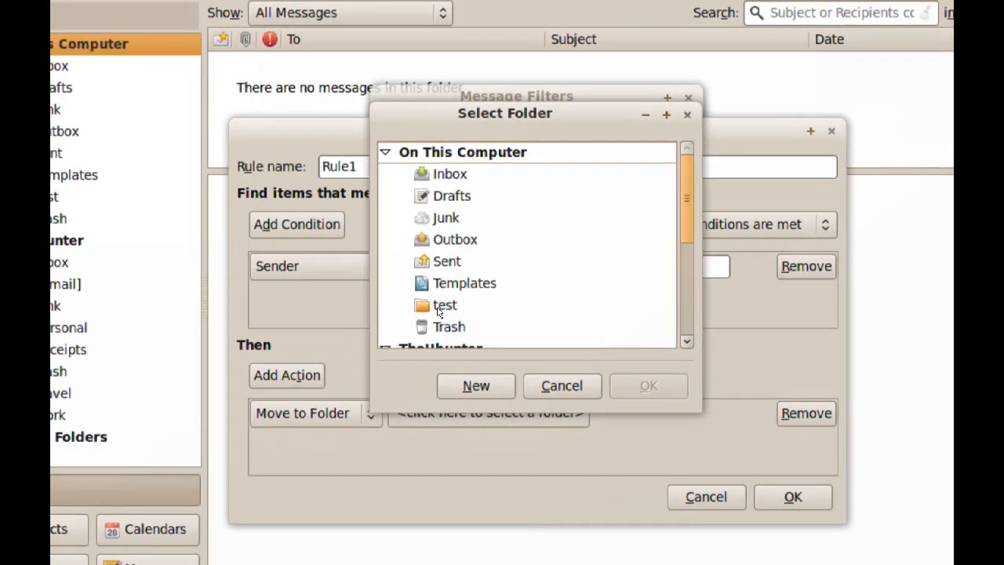
click(446, 305)
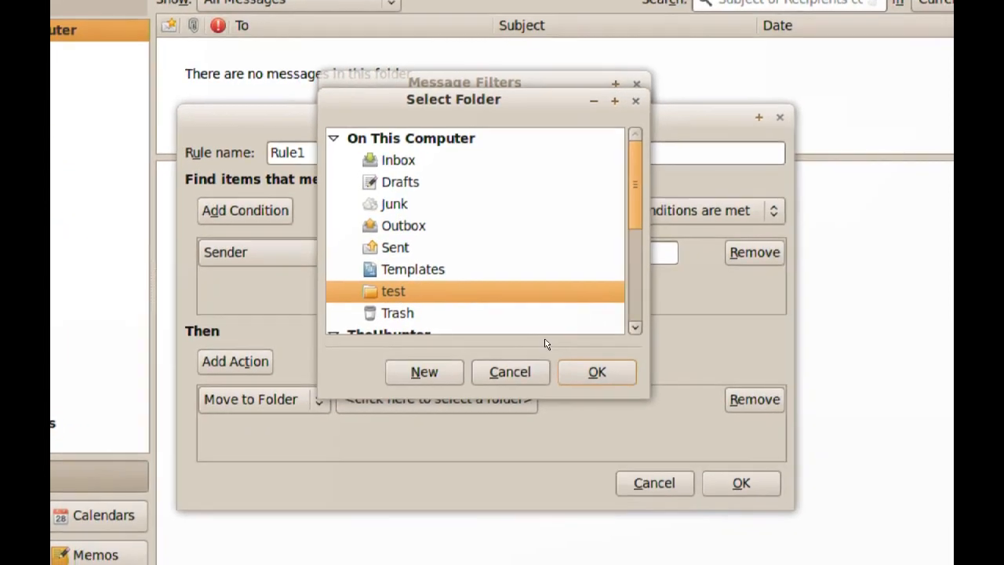
click(596, 371)
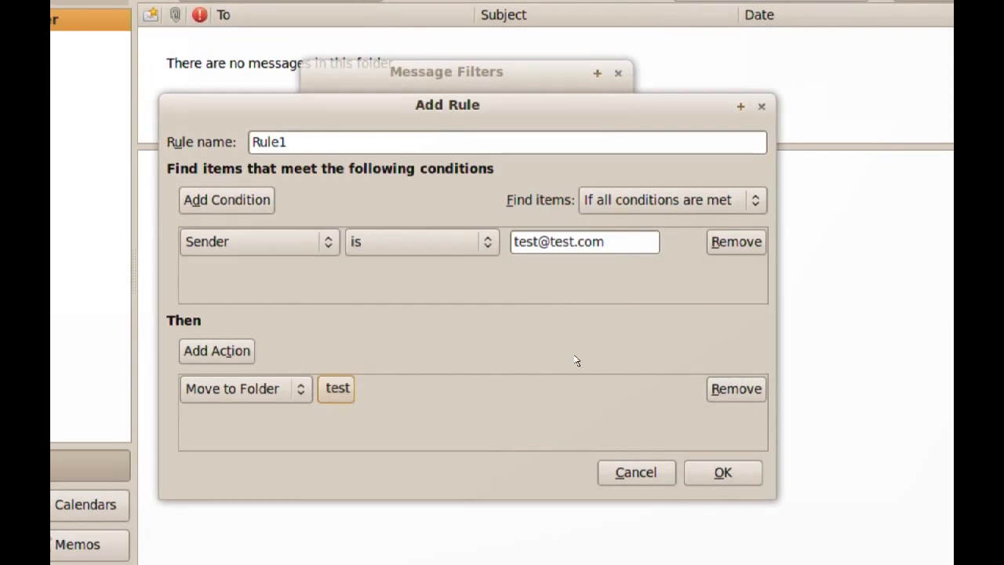
click(722, 473)
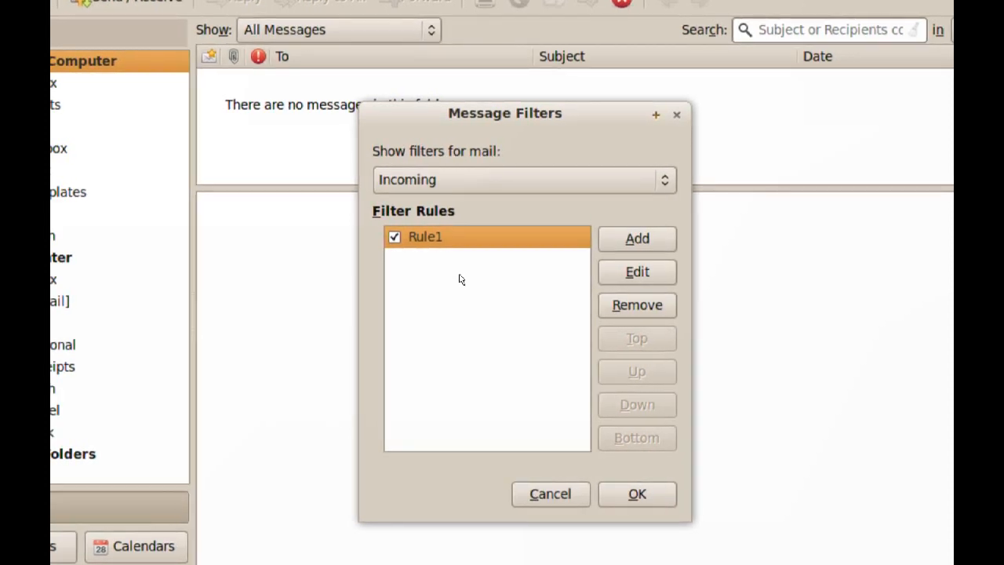
Start a second rule, glance at its action list, cancel it and close Message Filters
click(637, 239)
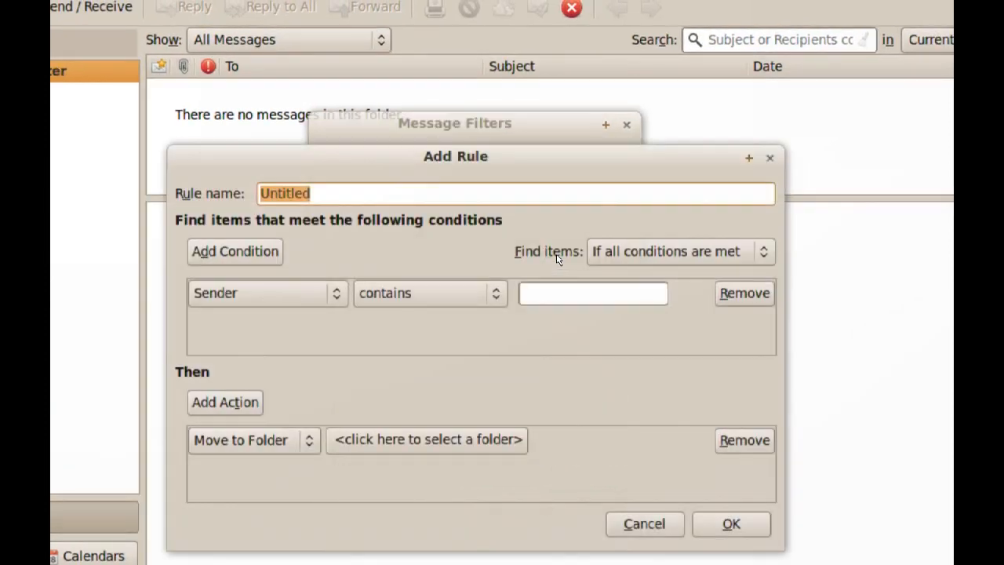
click(243, 440)
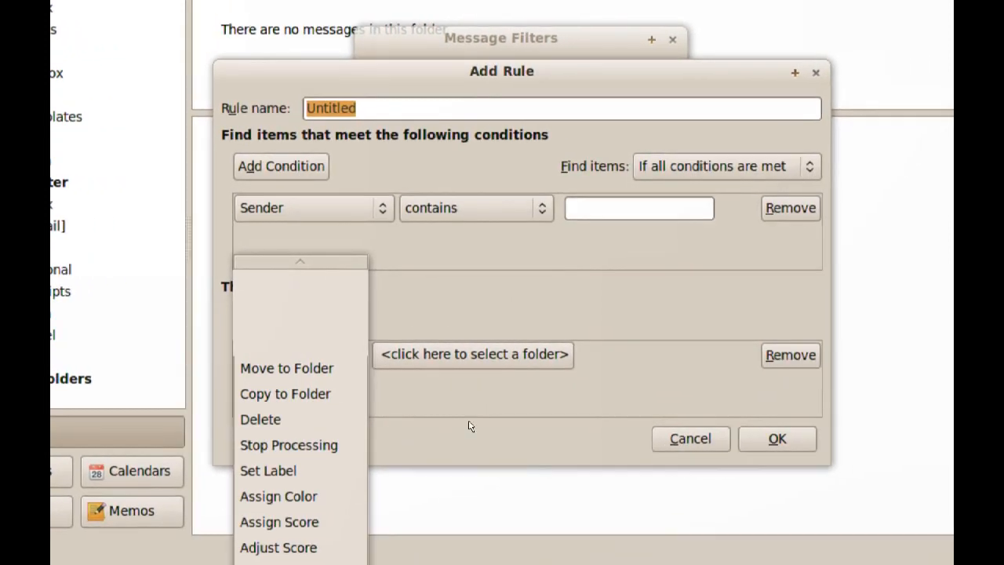
click(285, 367)
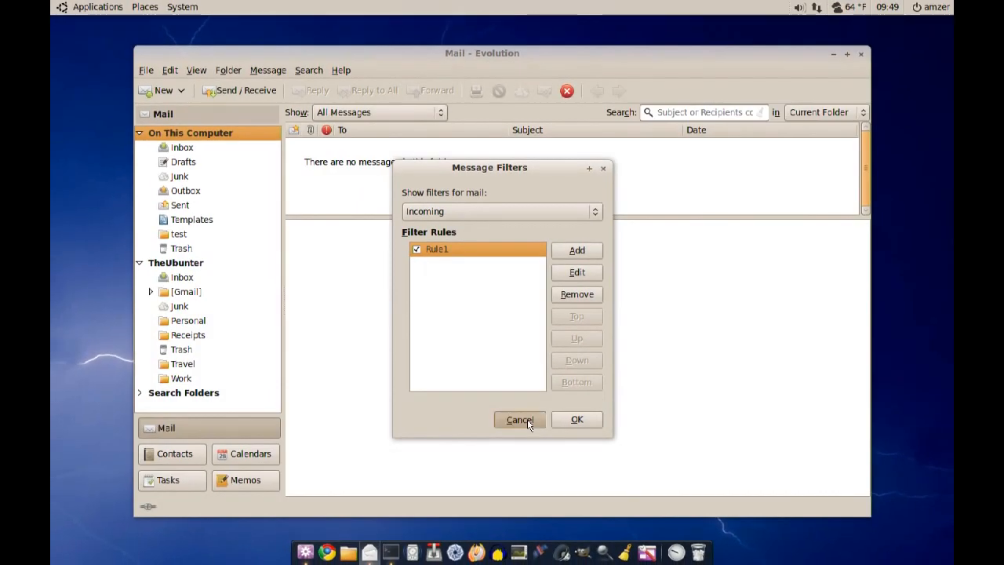
click(520, 419)
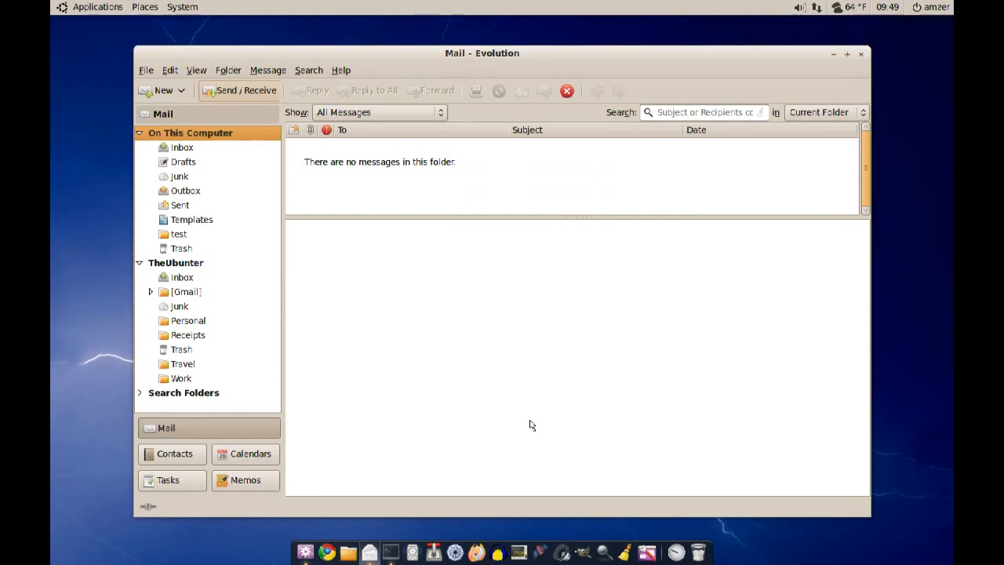
mouse_move(838, 58)
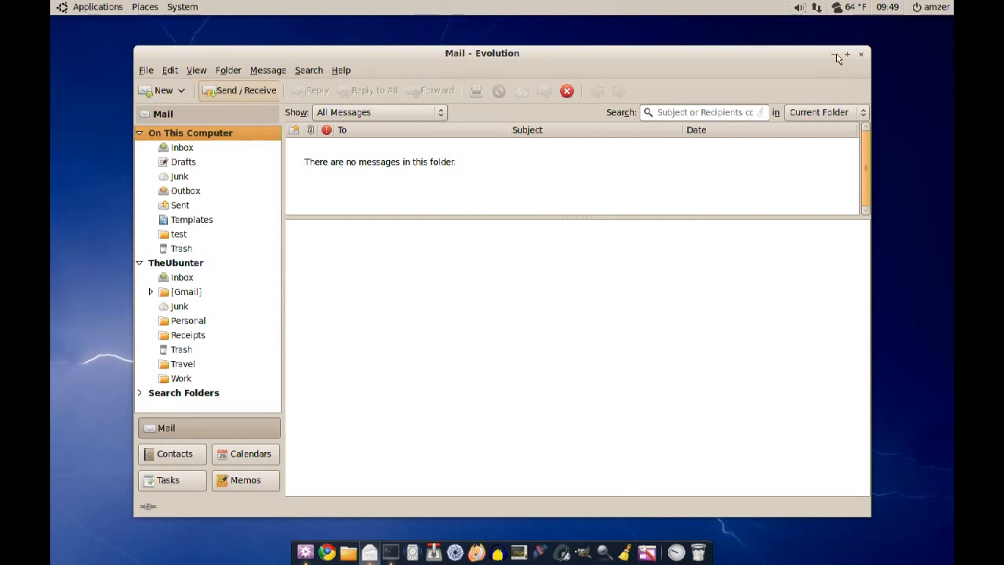
Quit Evolution, returning to the desktop
click(860, 53)
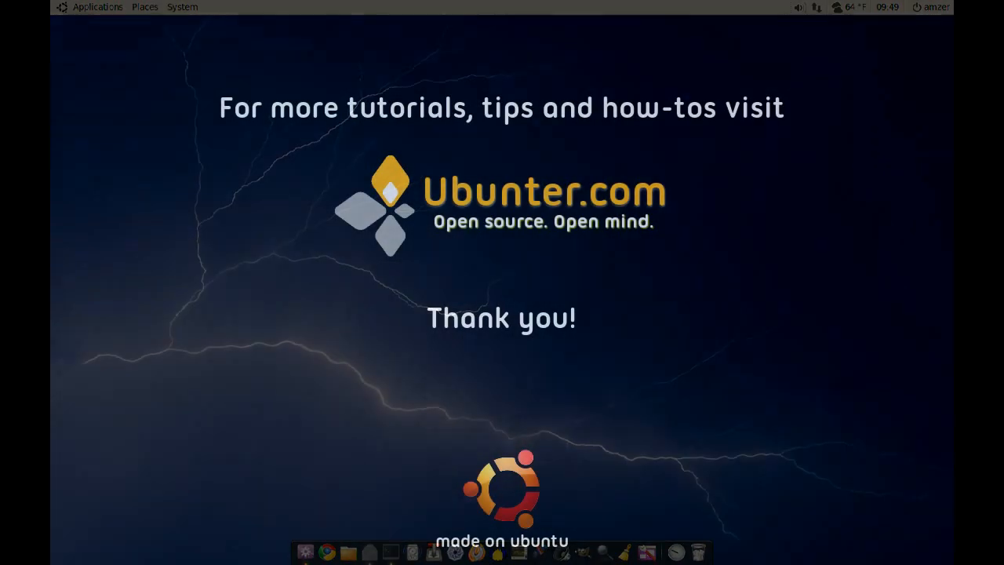